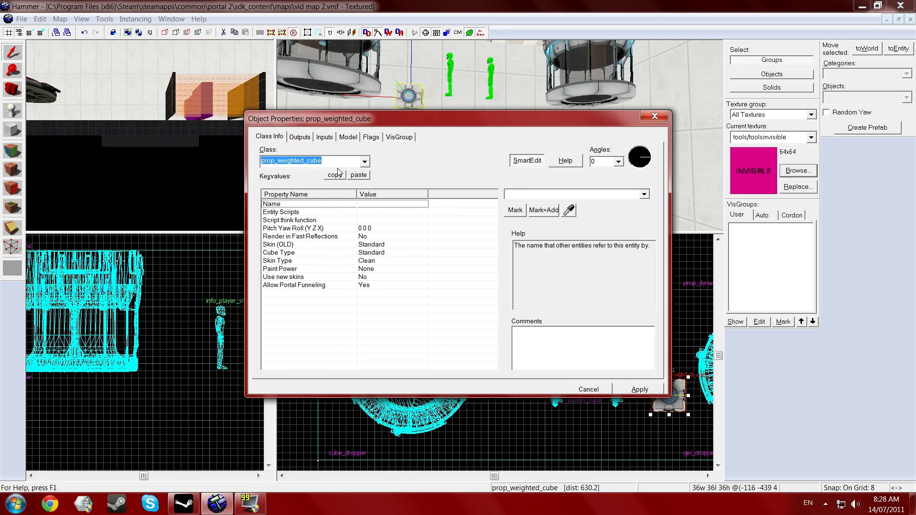
# - Set the prop_weighted_cube's Name to cube
pyautogui.write('cu')
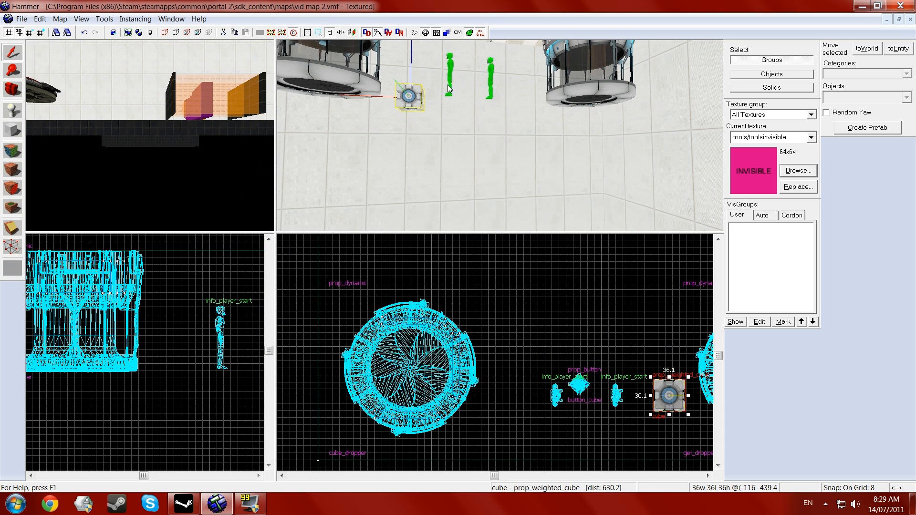
# - Change the info_player_start to a point_template named cube_template with Template 1 set to cube
pyautogui.doubleClick(448, 74)
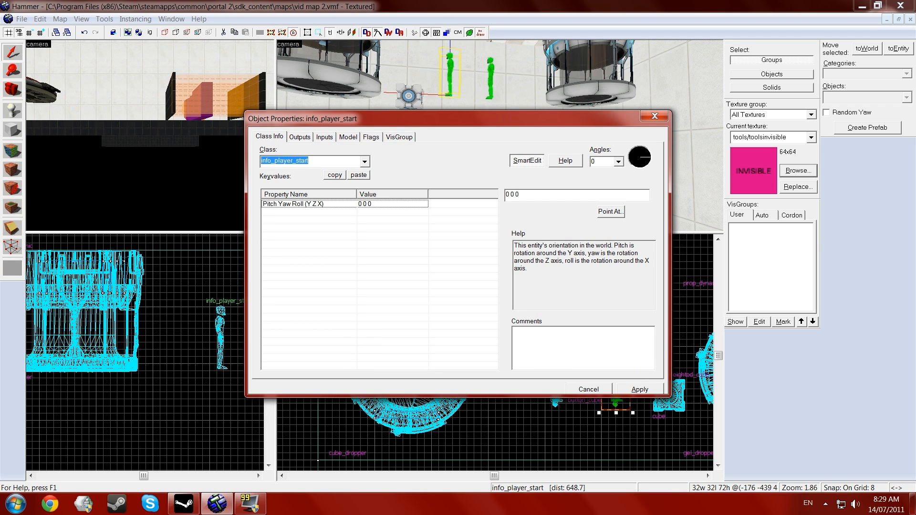
pyautogui.click(364, 161)
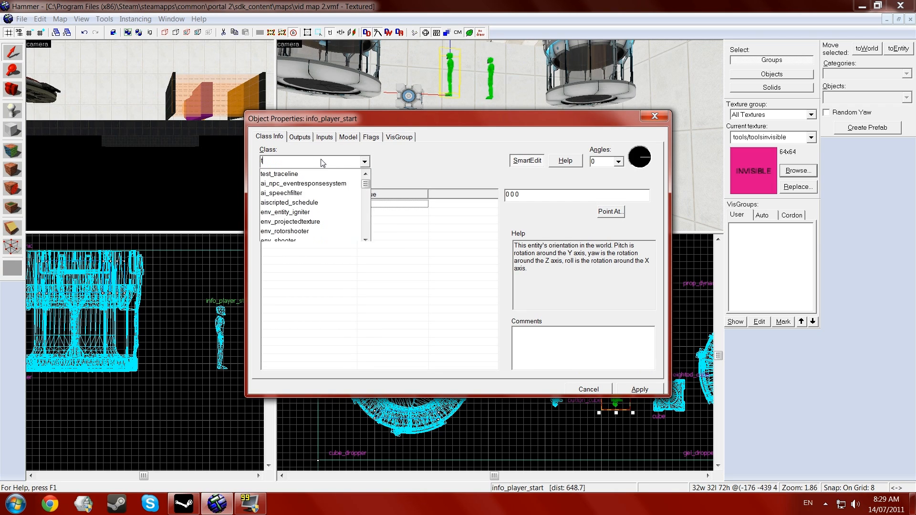
pyautogui.write('template')
pyautogui.write('c')
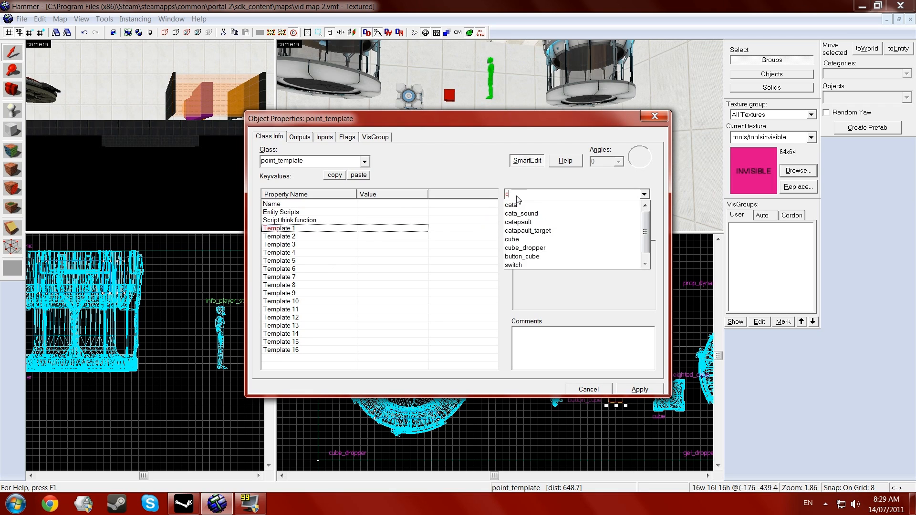
pyautogui.click(511, 239)
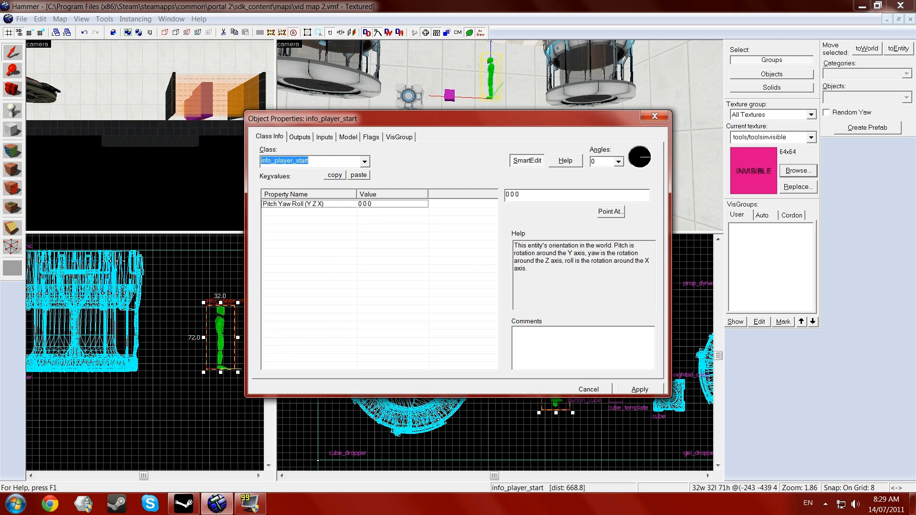
# - Make the entity an env_entity_maker named cube_maker spawning cube_template
pyautogui.write('maker')
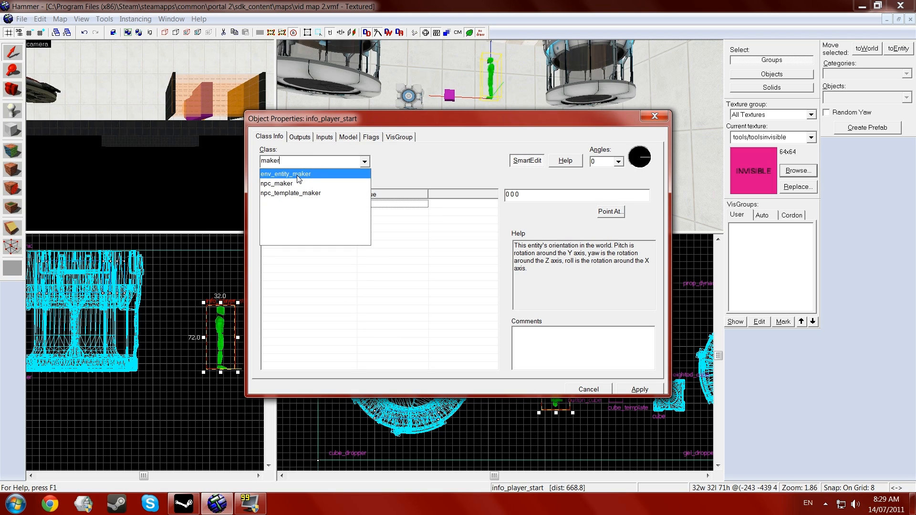
pyautogui.click(285, 174)
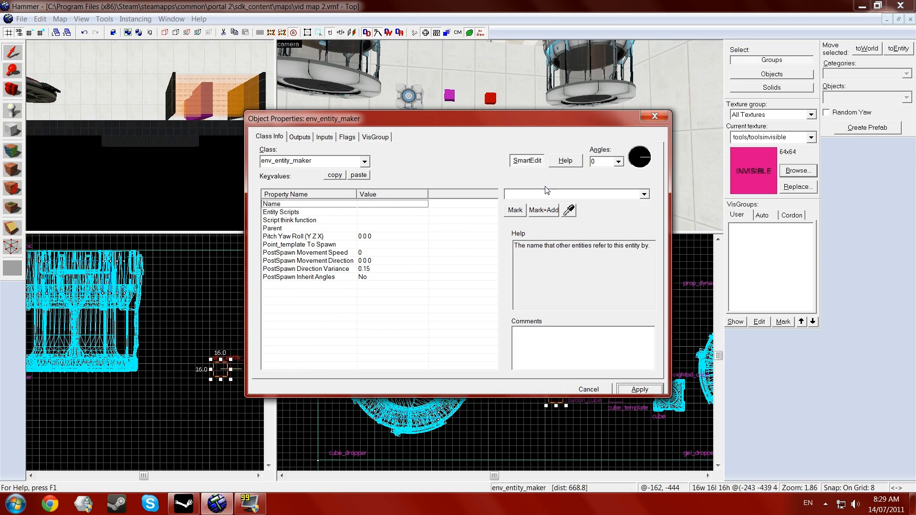
pyautogui.write('cube_maker')
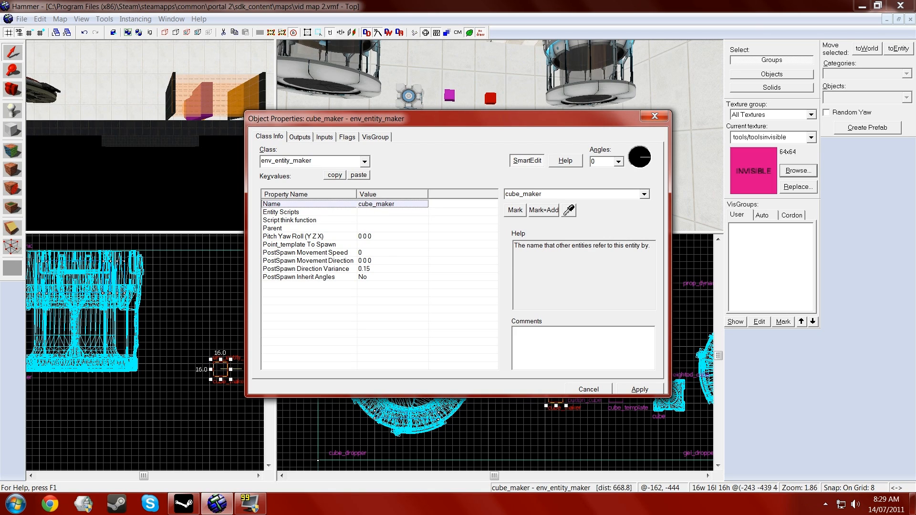
pyautogui.click(299, 244)
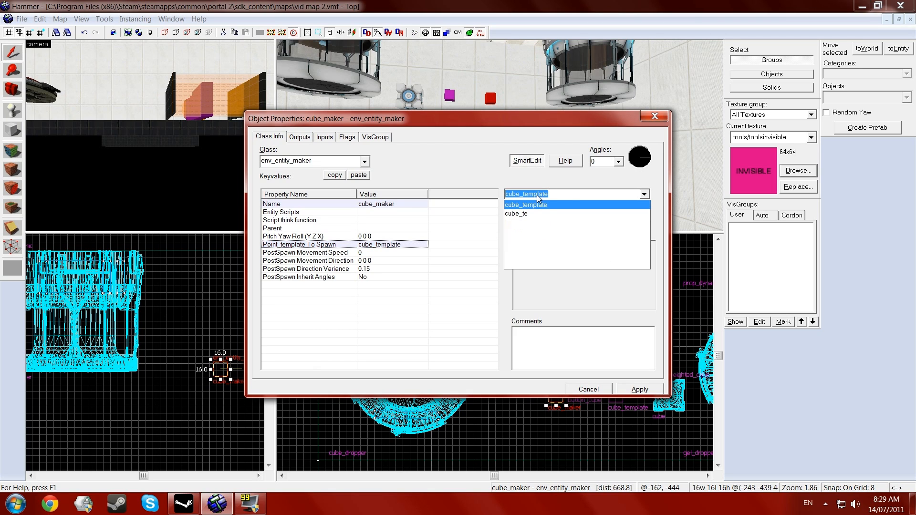
pyautogui.click(526, 204)
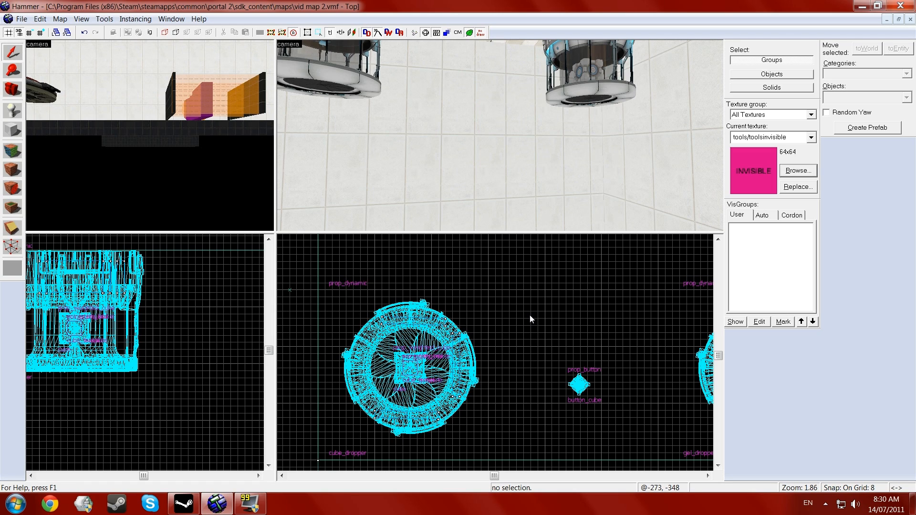
pyautogui.moveTo(644, 302)
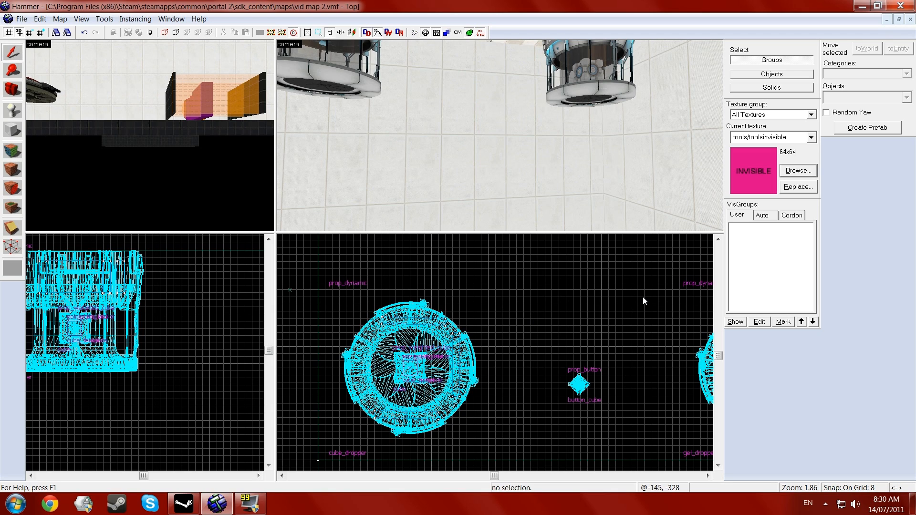
pyautogui.moveTo(641, 249)
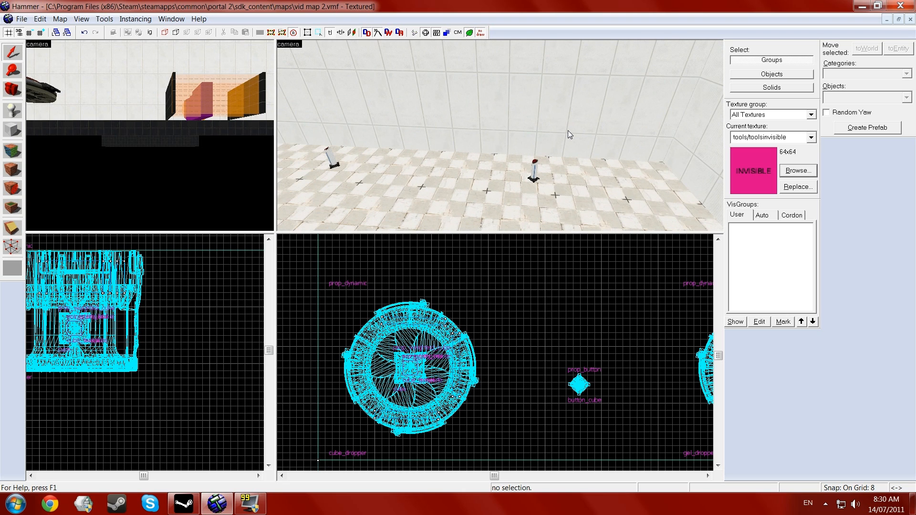
# - Select the button_cube floor button in the 3D view
pyautogui.click(579, 384)
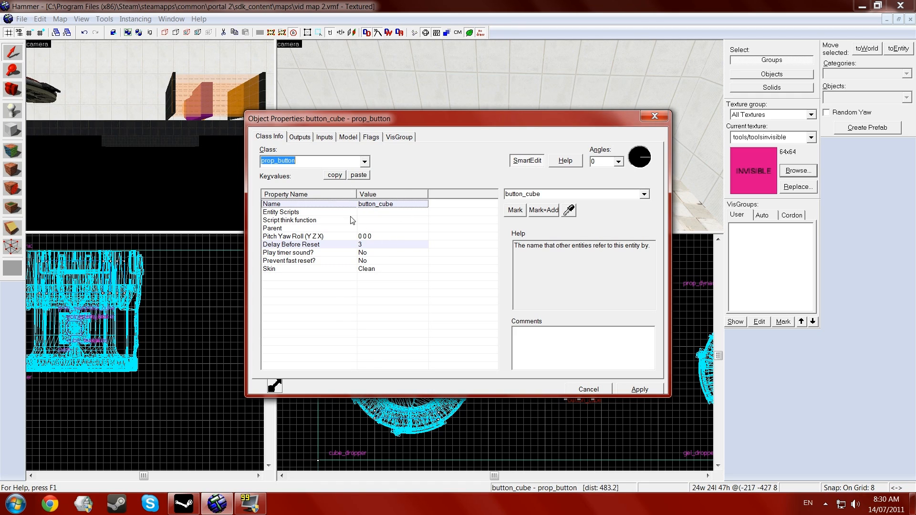
# - View the Outputs of the button_cube prop_button
pyautogui.click(299, 137)
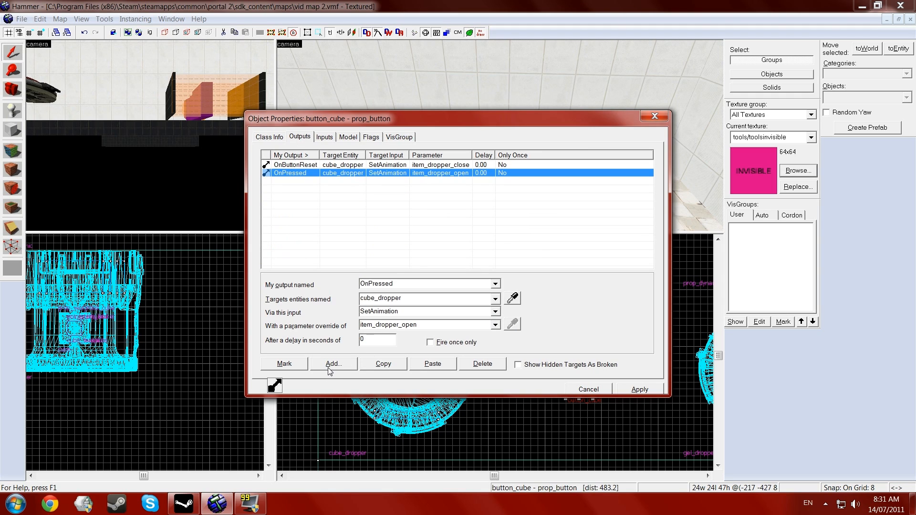
# - Add an OnPressed output targeting cube with input Dissolve
pyautogui.click(332, 364)
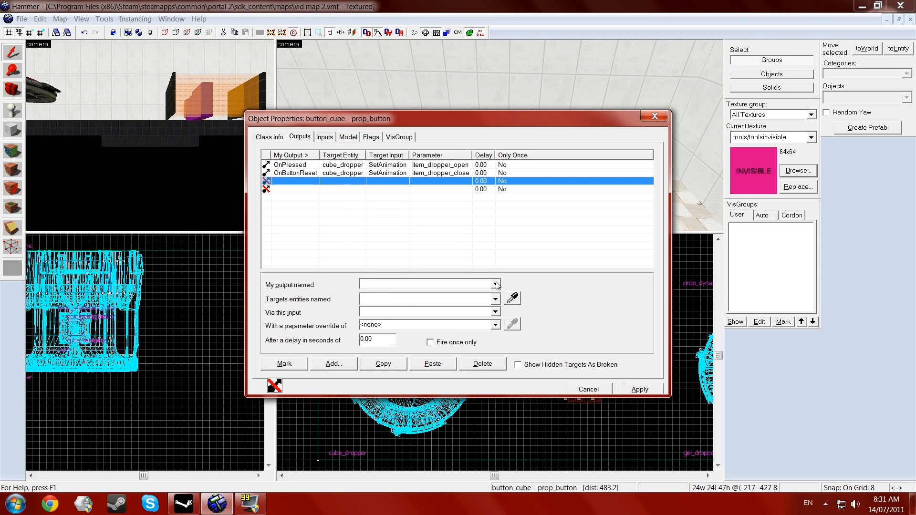
pyautogui.click(494, 285)
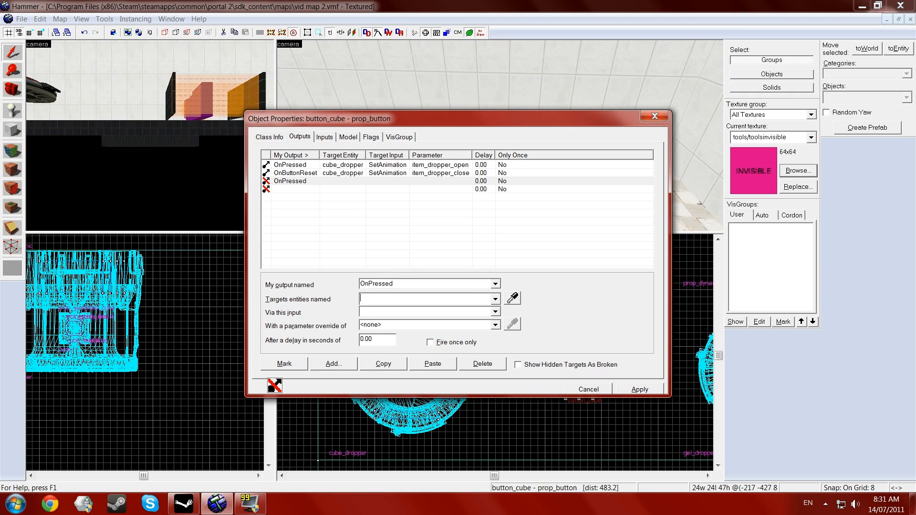
pyautogui.write('cube')
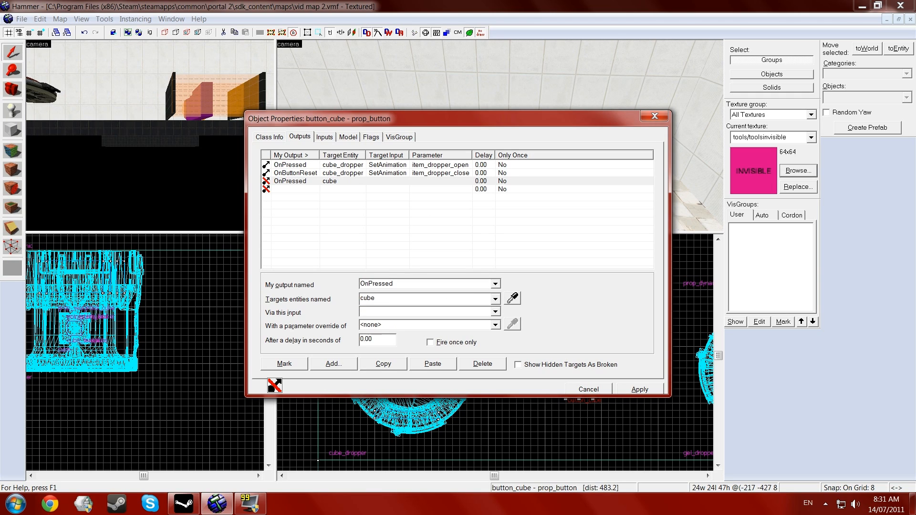
pyautogui.write('d')
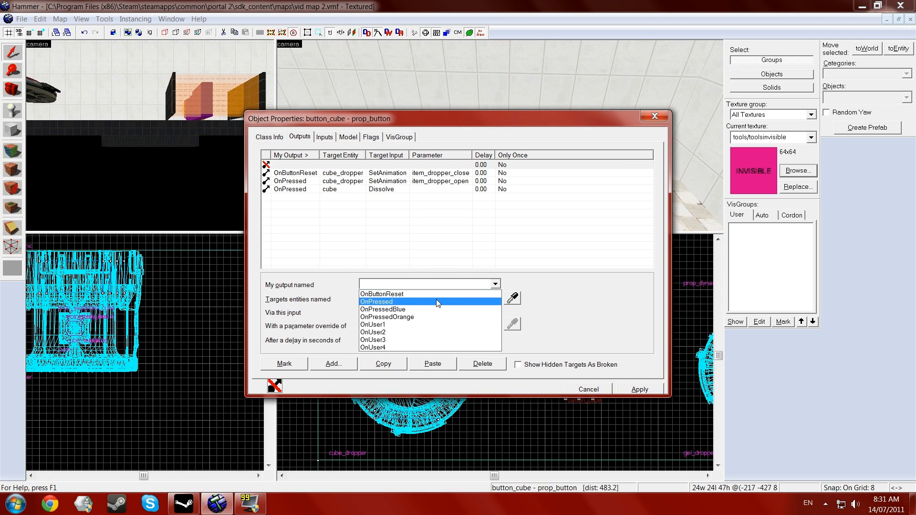
# - Add an OnPressed output on cube_maker with ForceSpawn at 0.05 s delay and apply
pyautogui.click(376, 301)
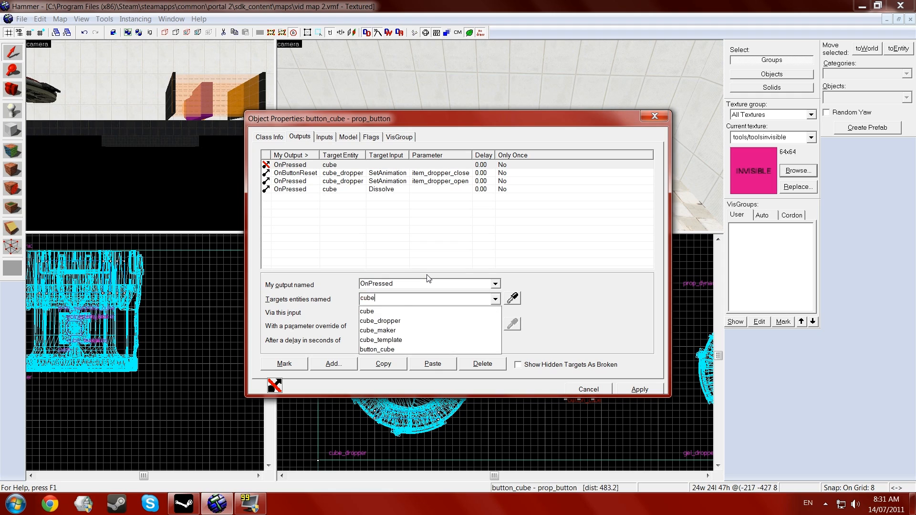
pyautogui.click(378, 330)
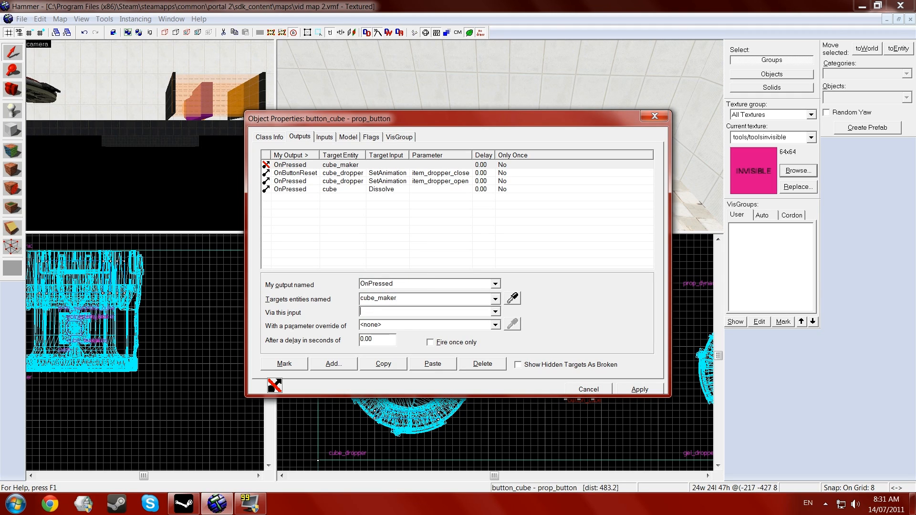
pyautogui.write('FireUser1')
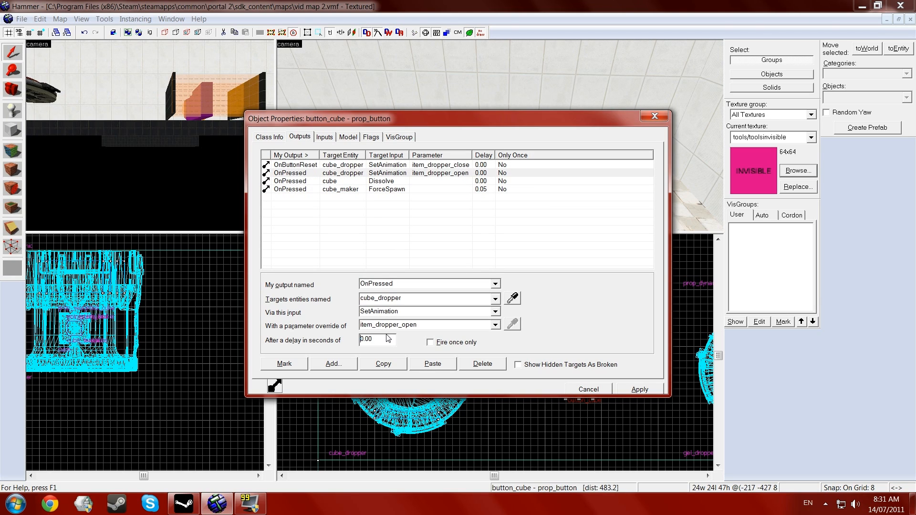
pyautogui.moveTo(636, 119)
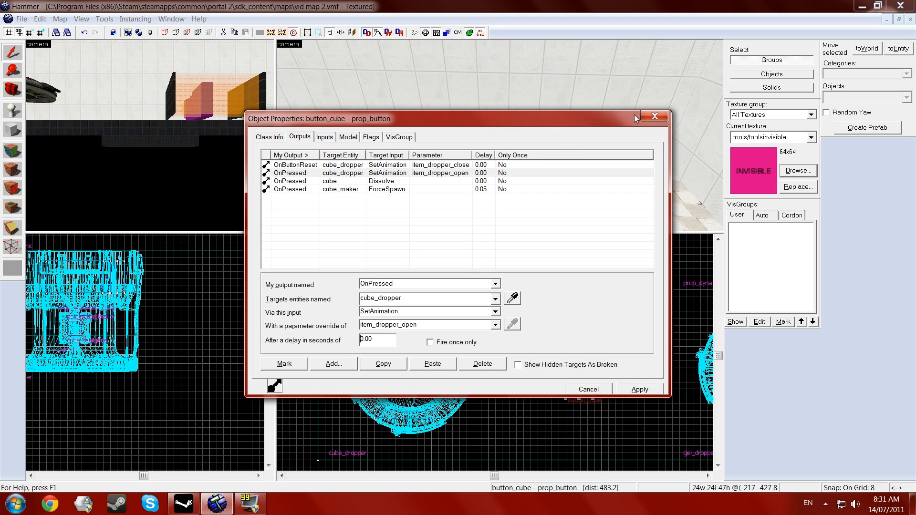
pyautogui.click(587, 389)
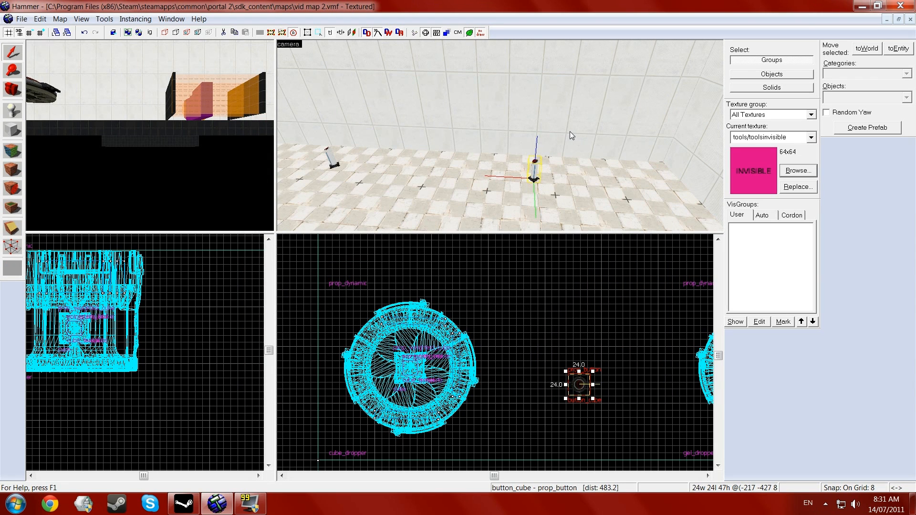